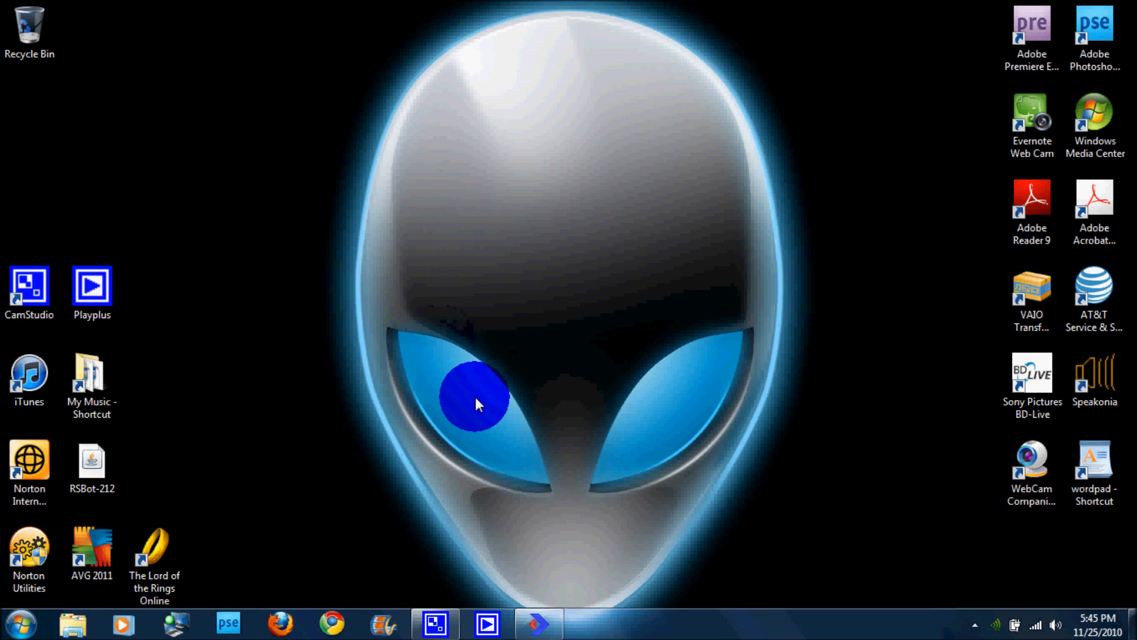
mouse_move(343, 487)
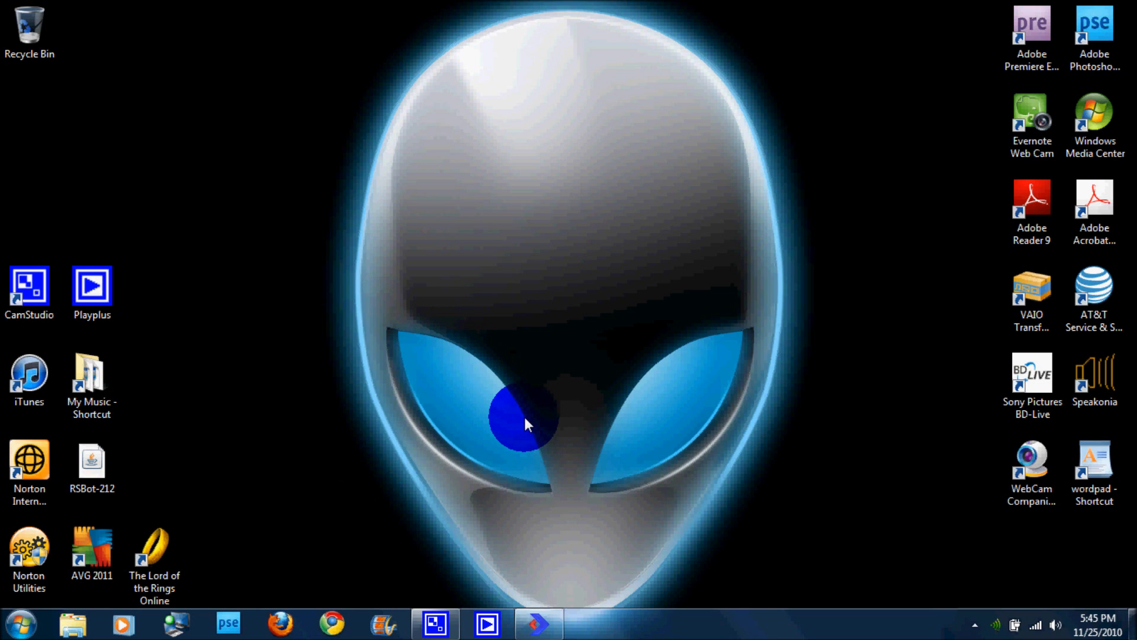
- Bring up the Properties window for The Lord of the Rings Online desktop shortcut
click(154, 554)
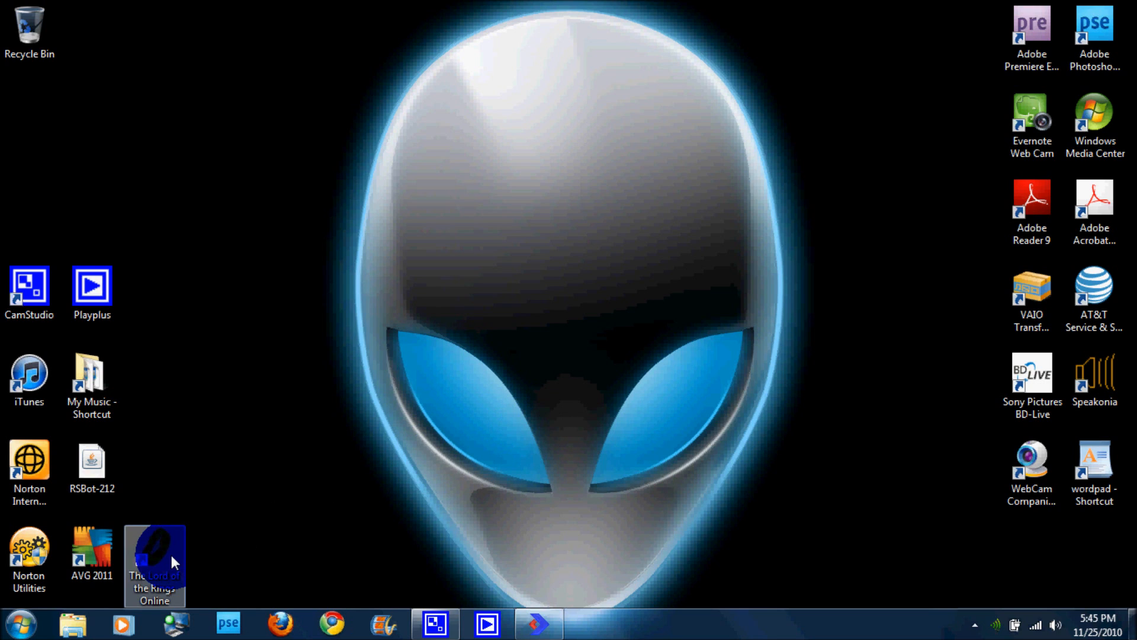
mouse_move(173, 561)
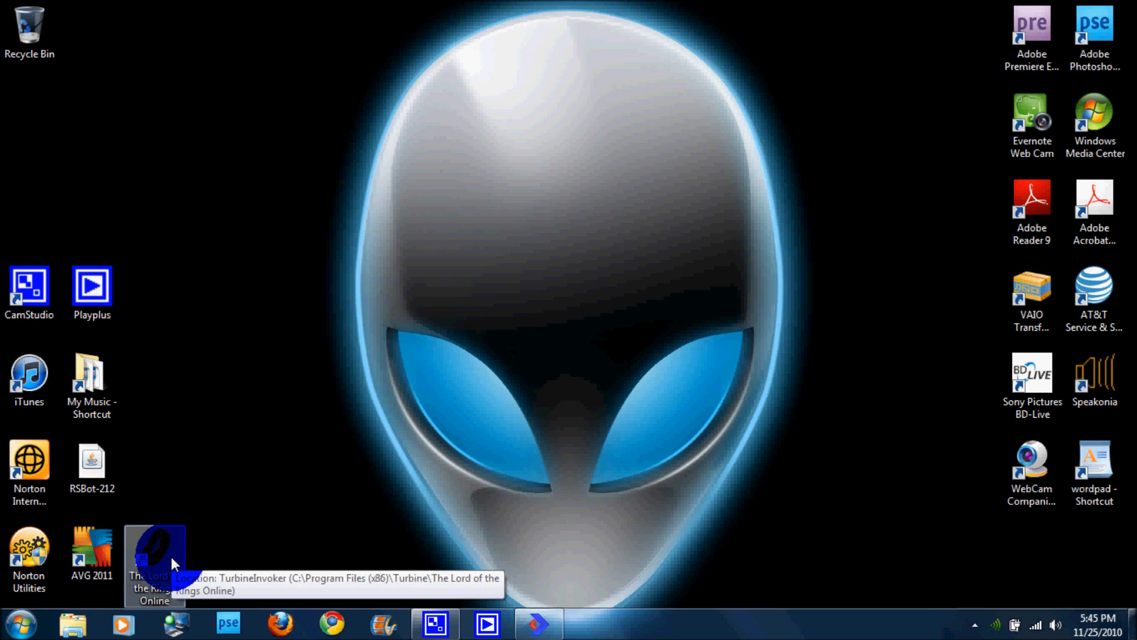
right_click(154, 561)
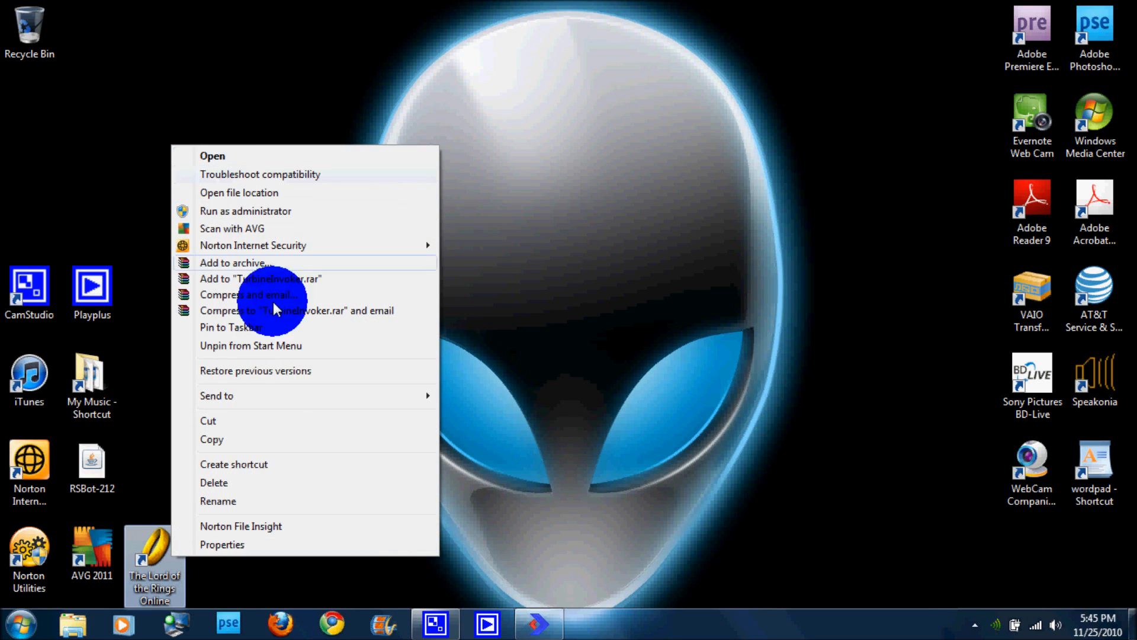
click(222, 544)
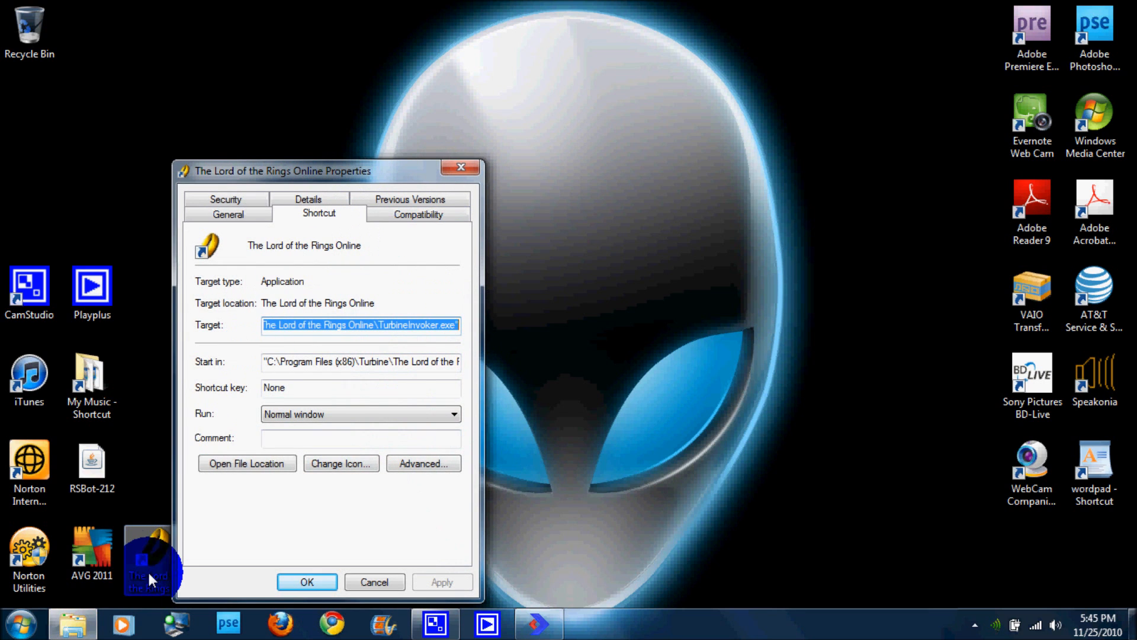
right_click(150, 561)
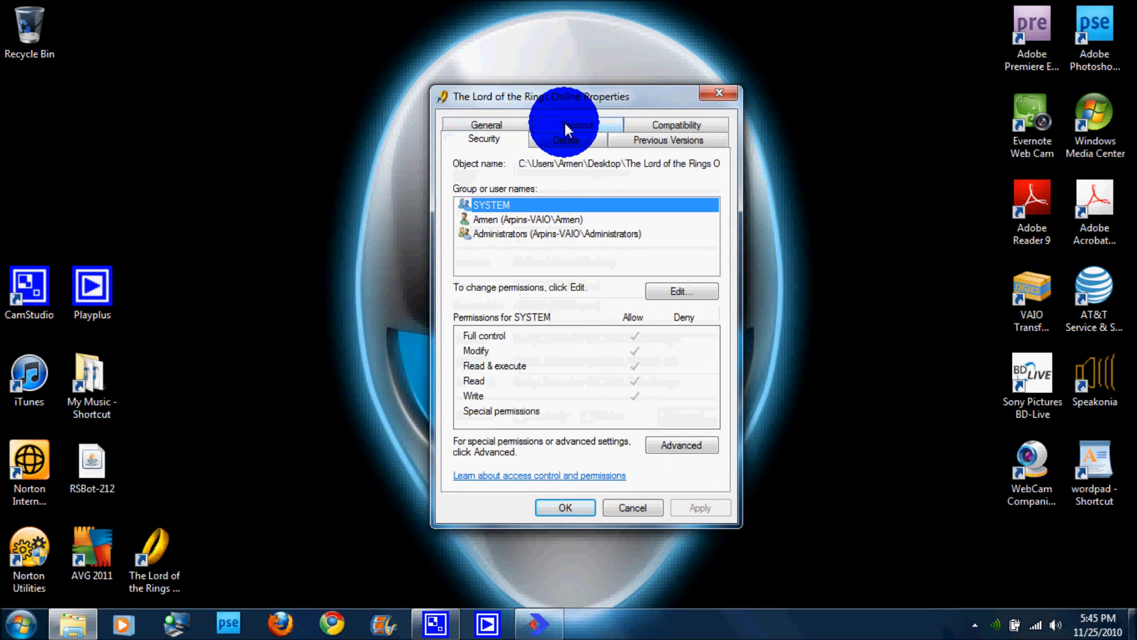
- Switch from the Shortcut details to the Compatibility settings page
click(577, 138)
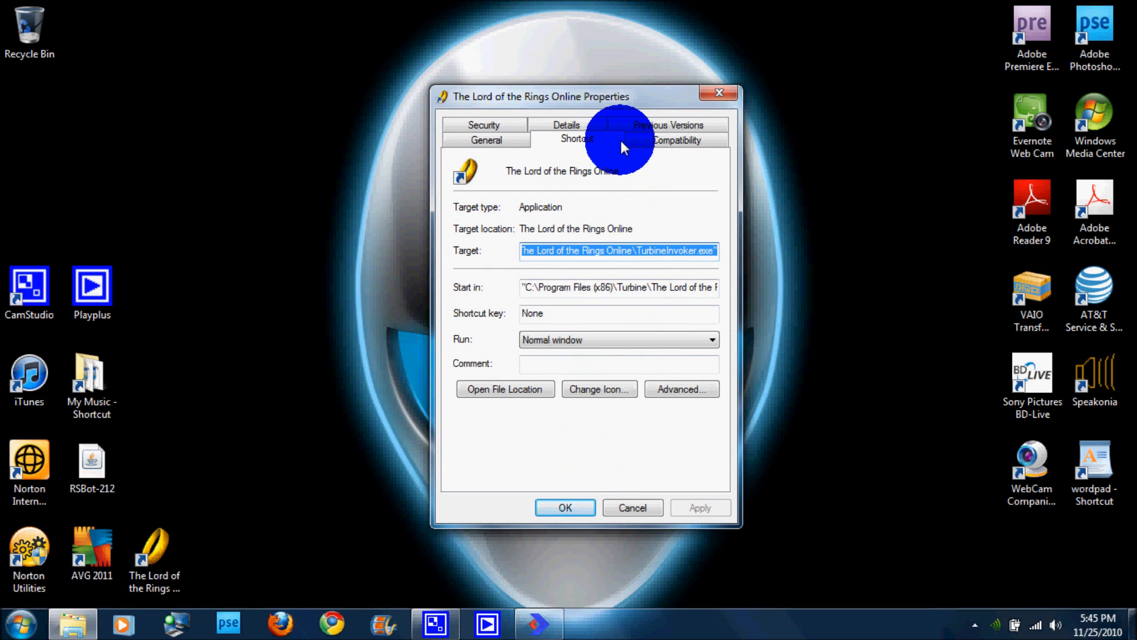
click(676, 139)
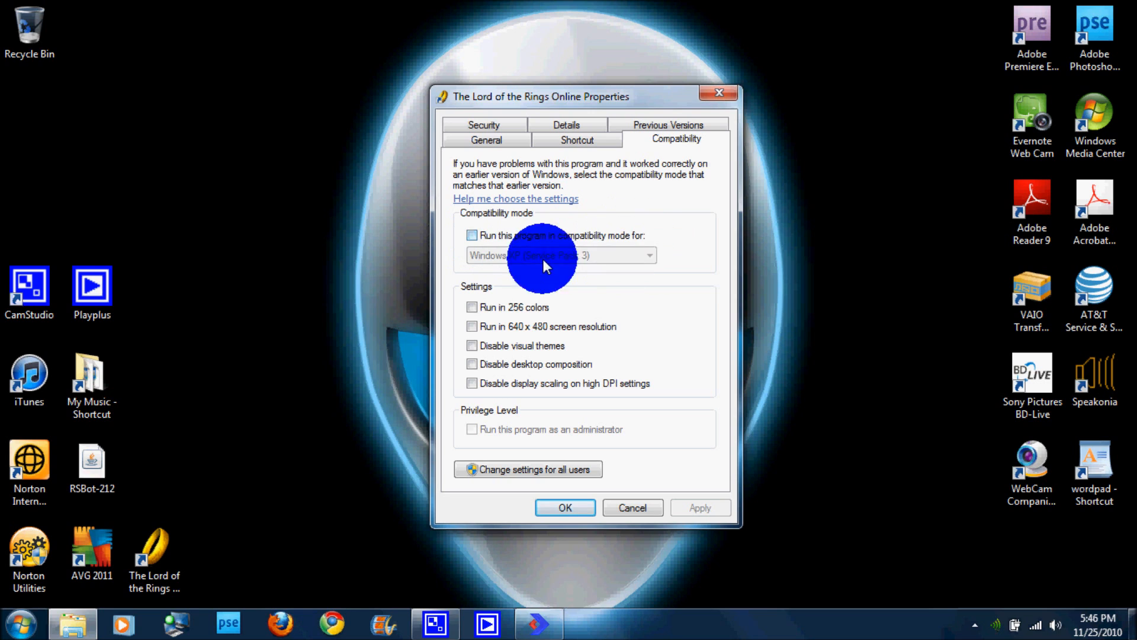
mouse_move(650, 260)
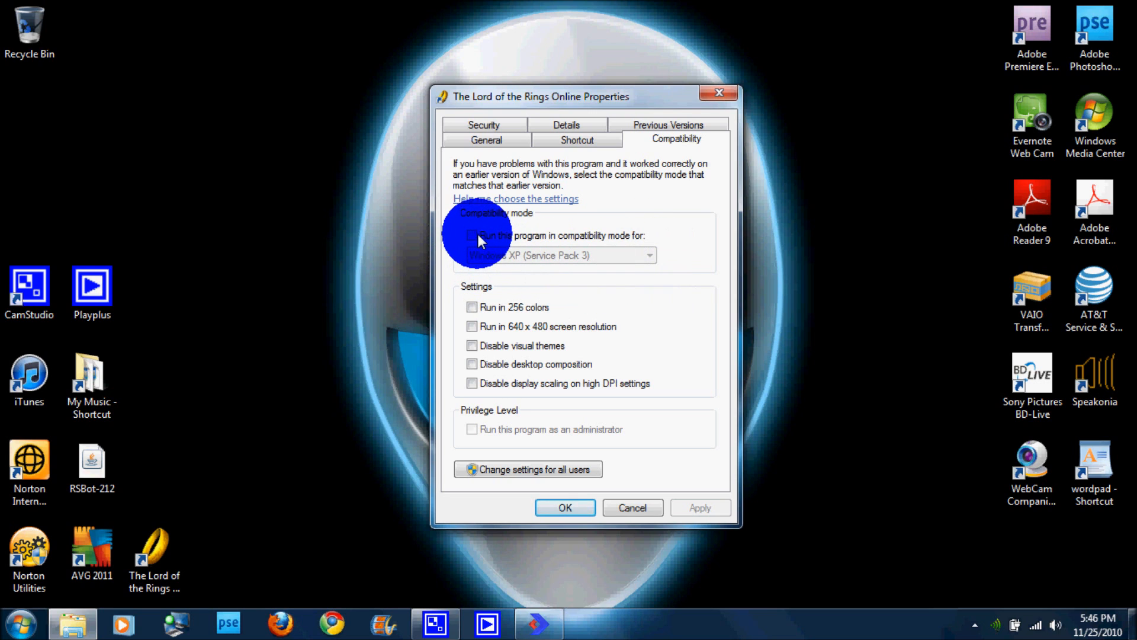
- Enable 'Run this program in compatibility mode for:' and choose Windows XP (Service Pack 3)
click(473, 234)
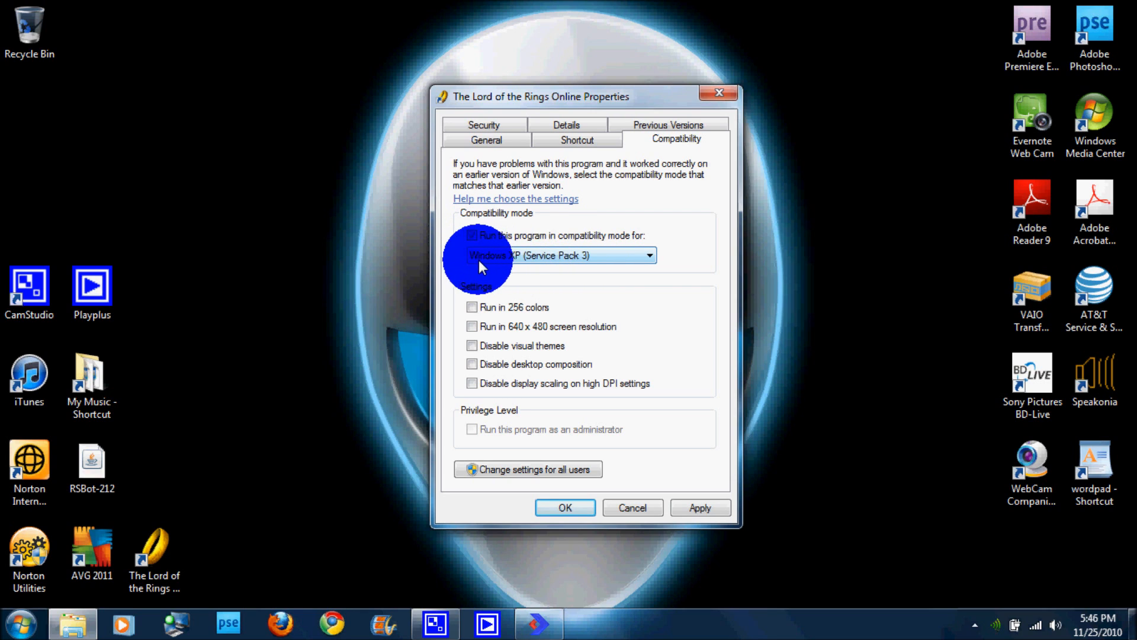
click(471, 235)
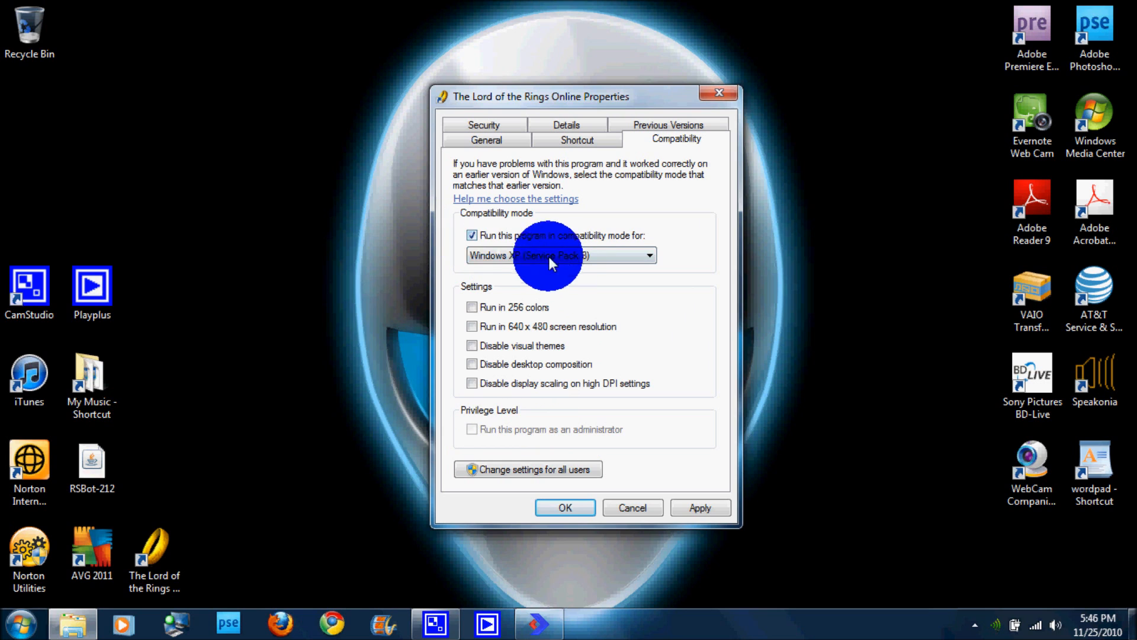
click(648, 255)
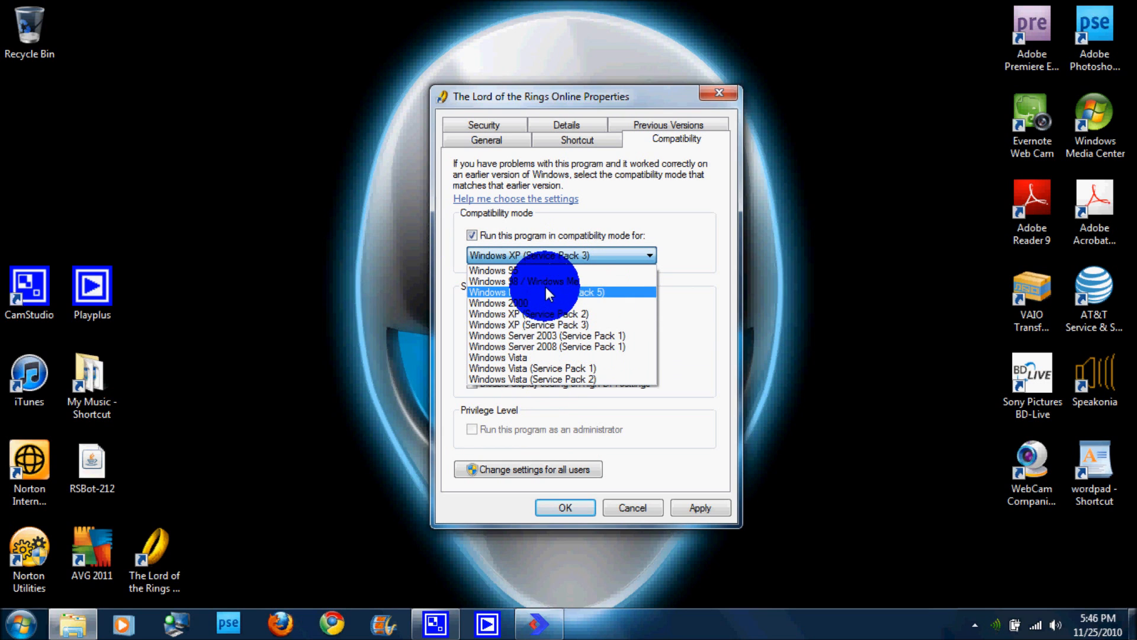
mouse_move(522, 325)
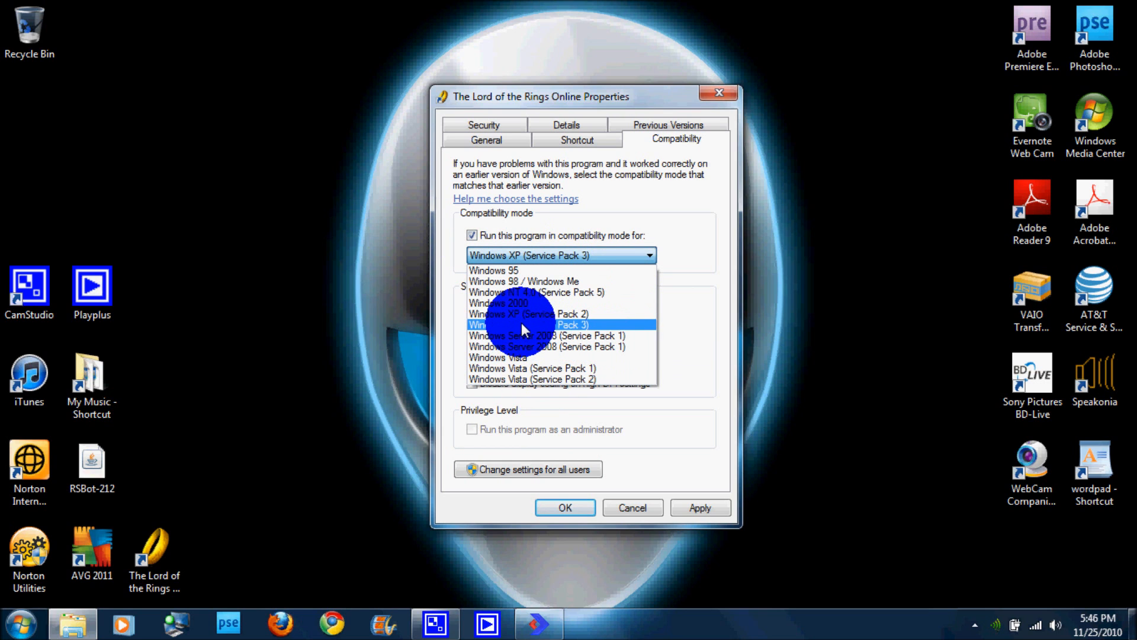
click(525, 324)
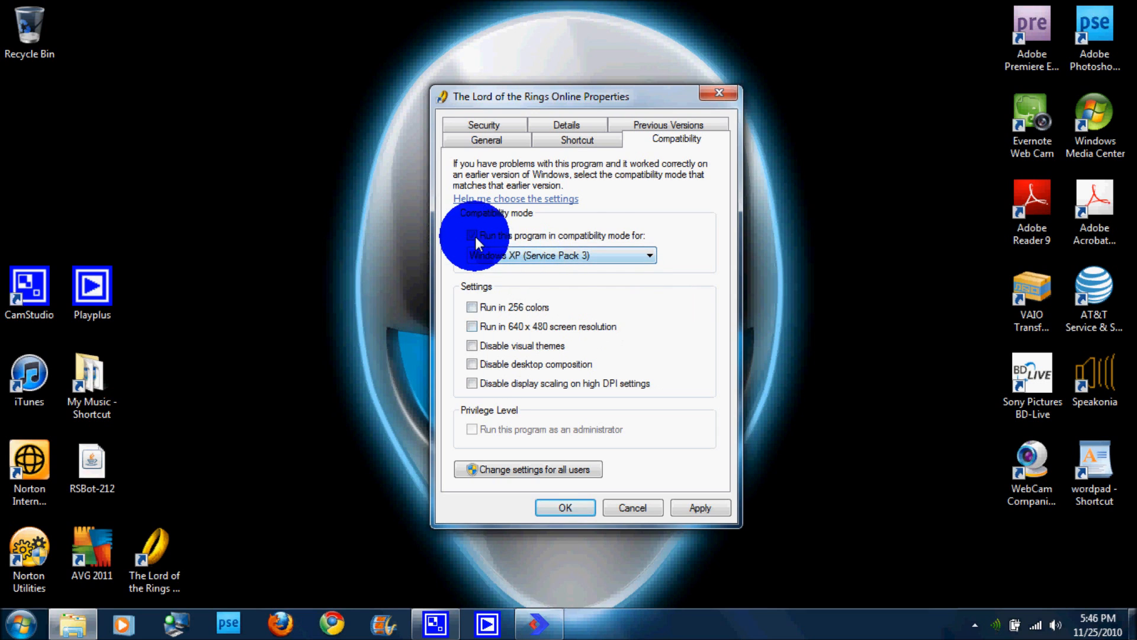
click(473, 235)
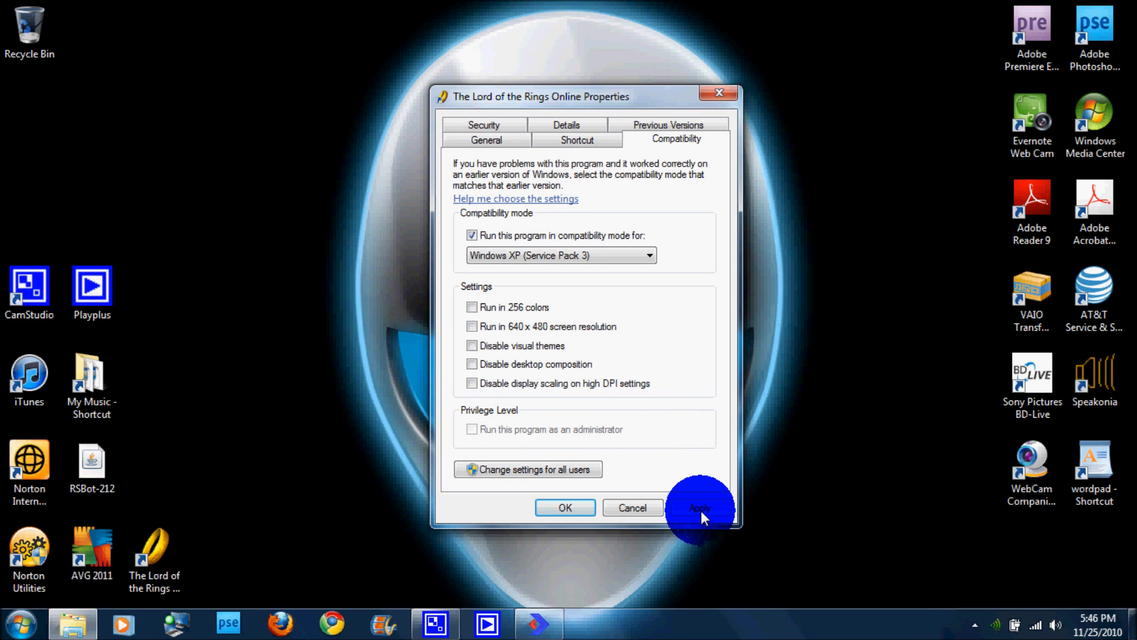
- Apply the Windows XP SP3 compatibility setting and confirm with OK
click(699, 507)
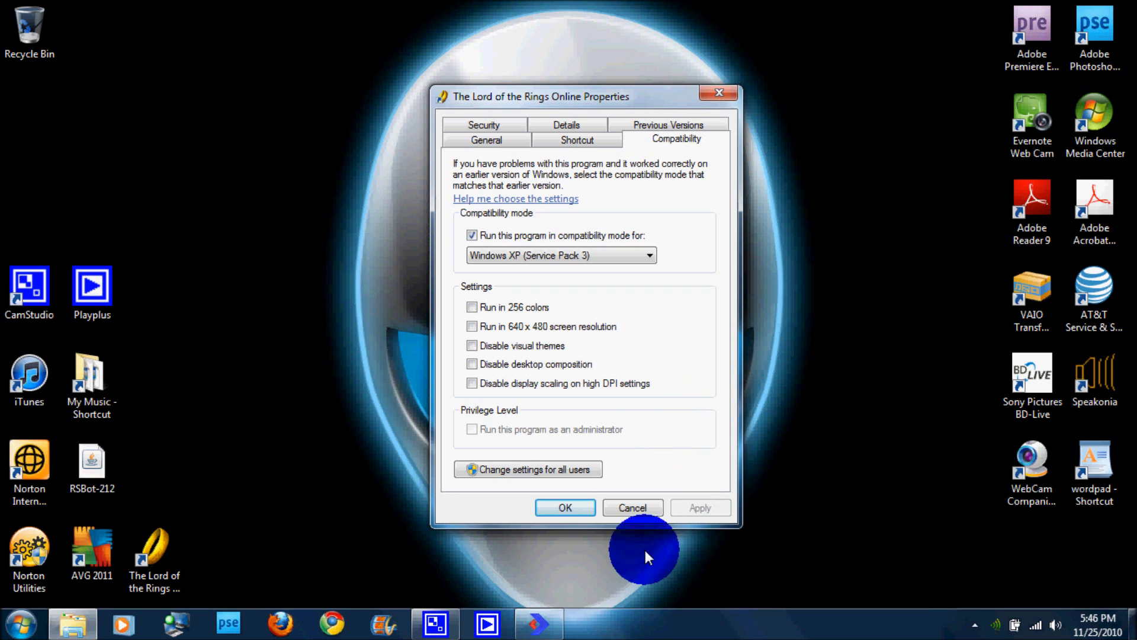
mouse_move(641, 215)
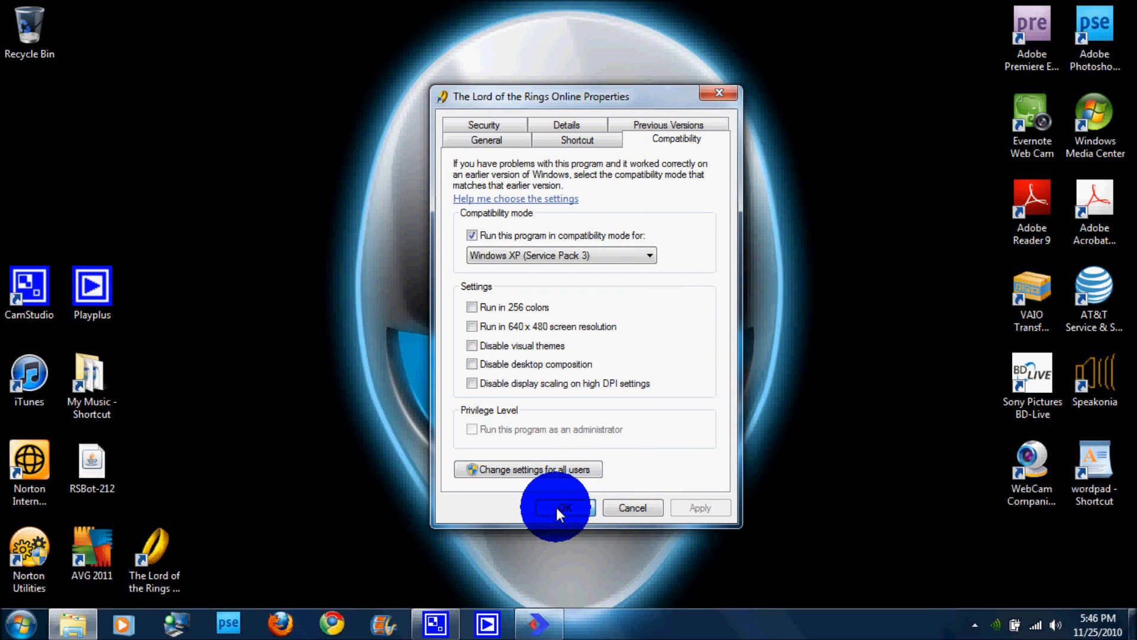
click(558, 506)
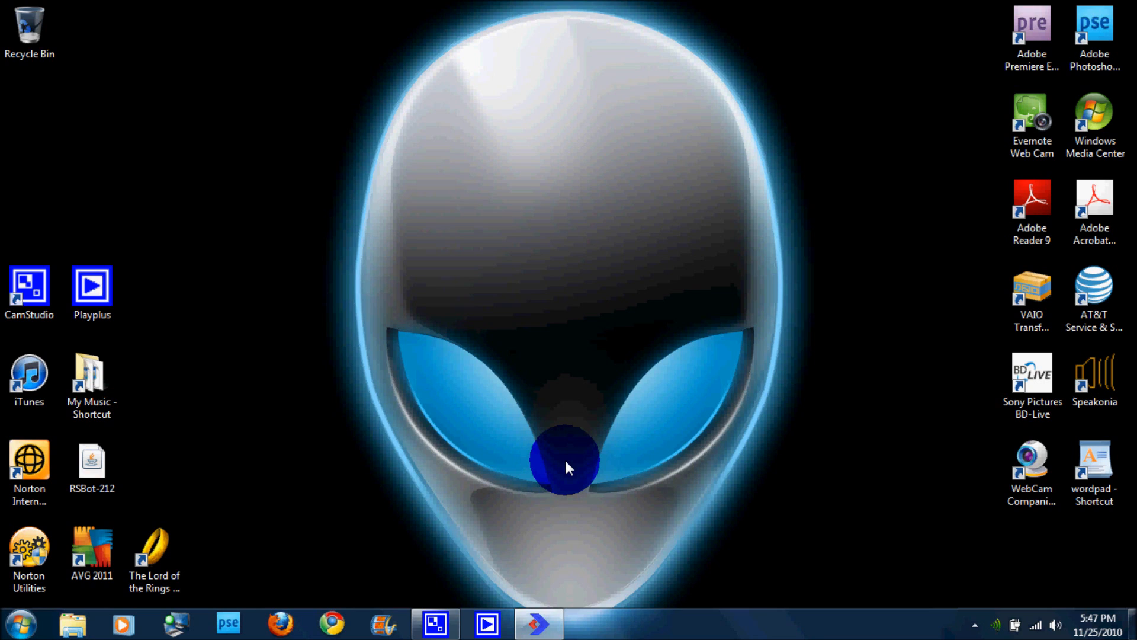
click(154, 554)
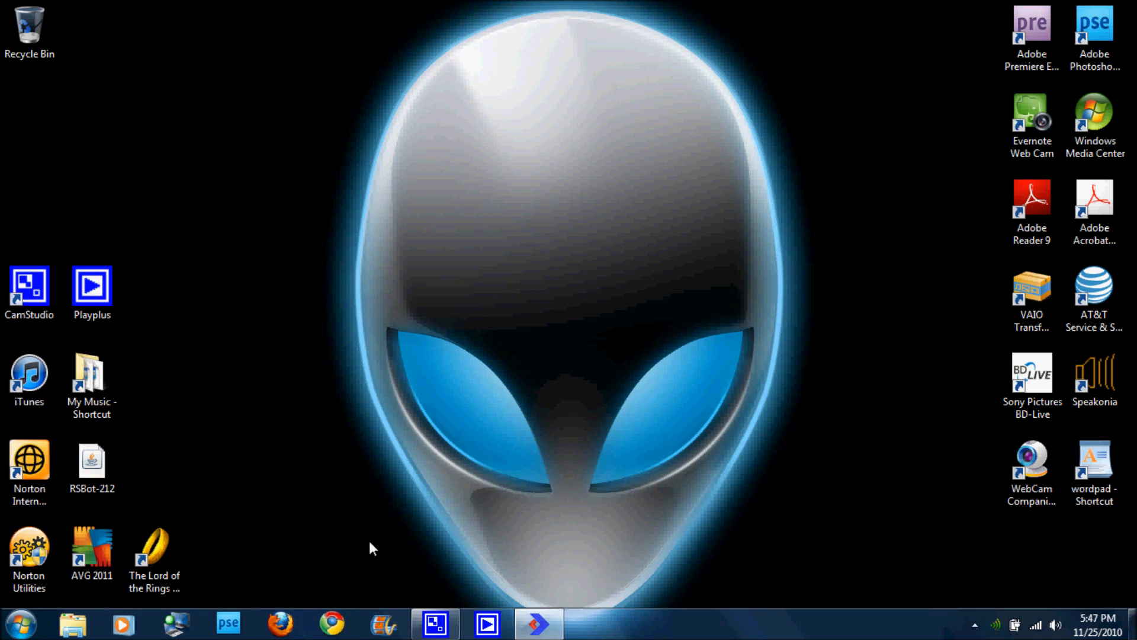
click(588, 516)
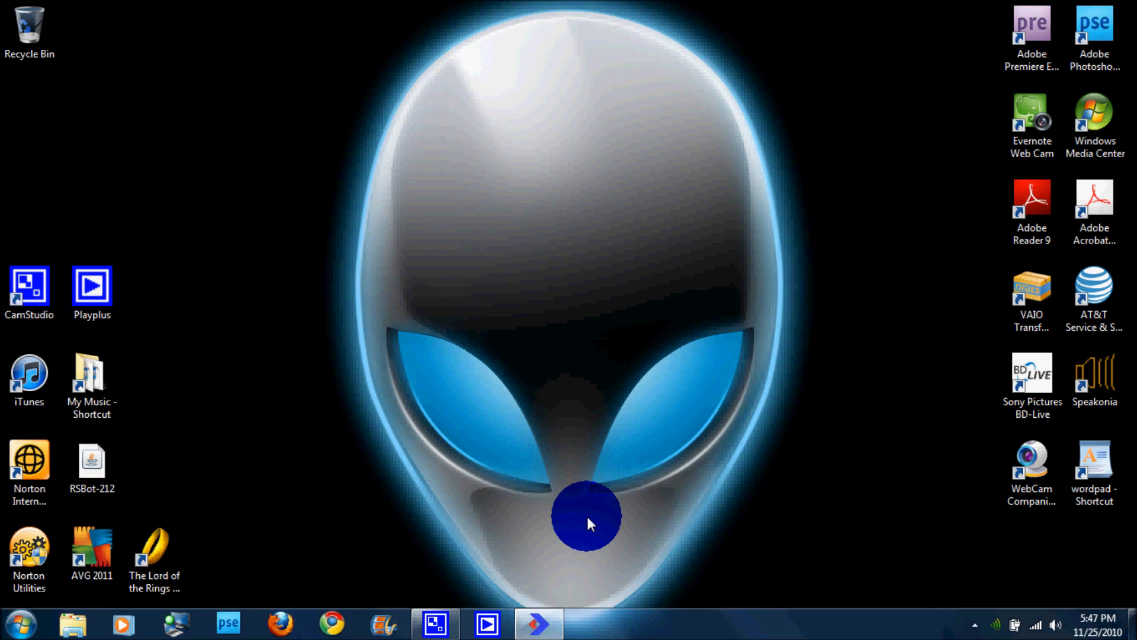
mouse_move(570, 471)
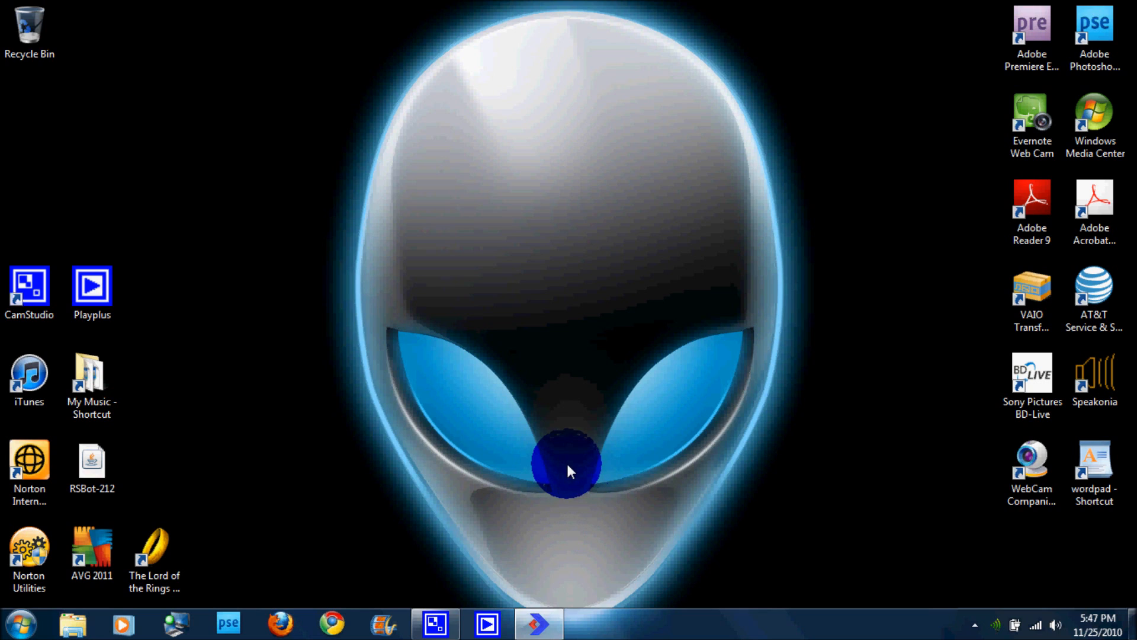
click(28, 293)
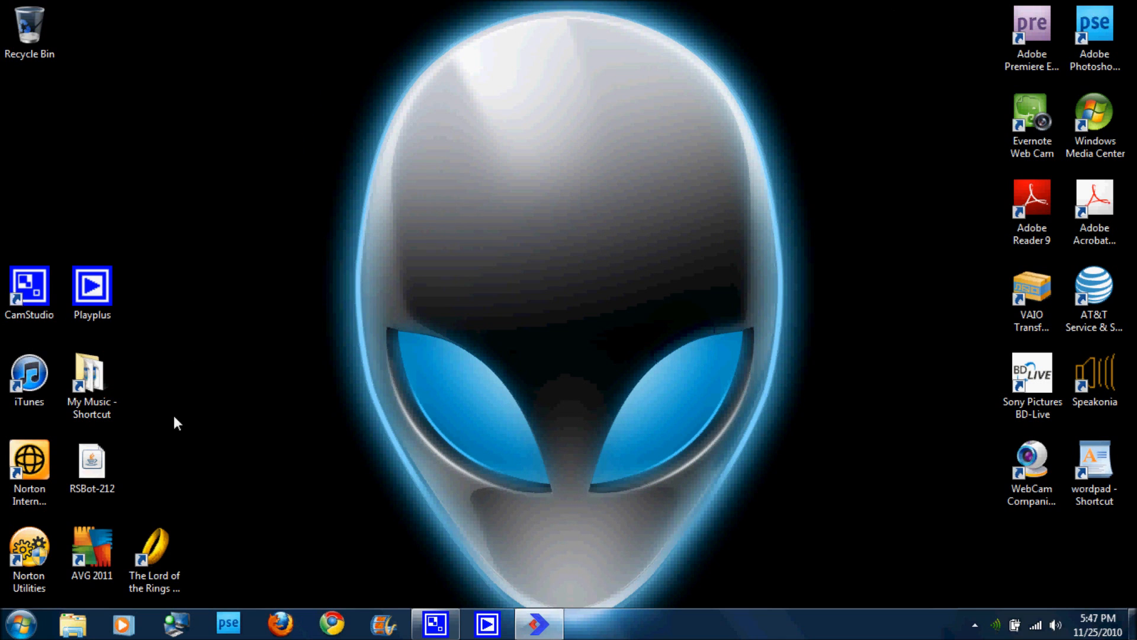
click(576, 500)
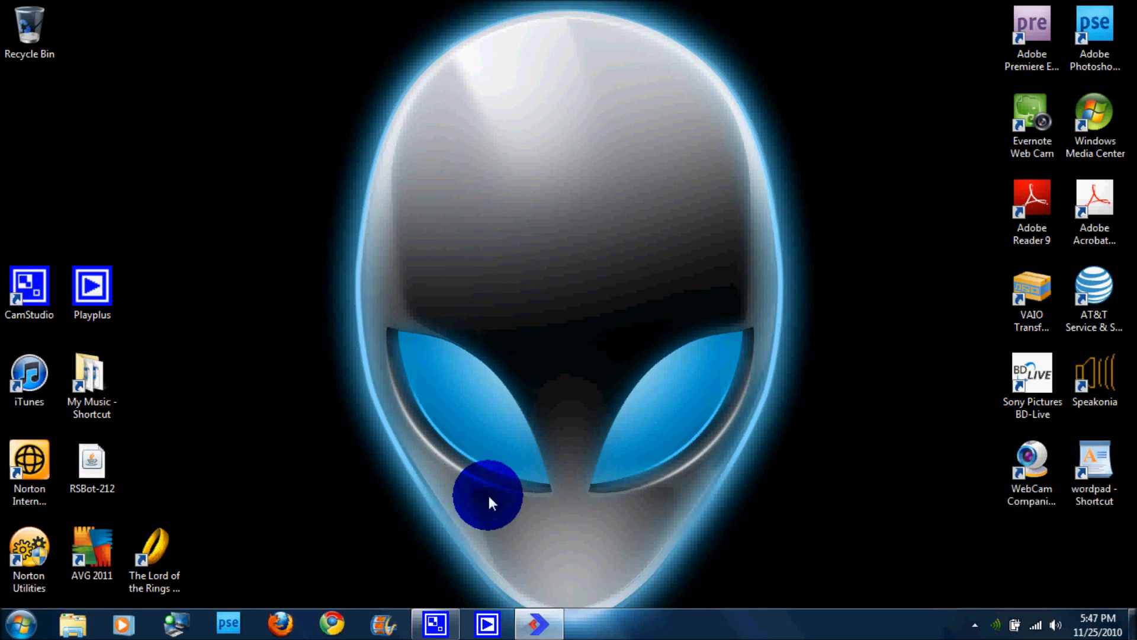
mouse_move(554, 498)
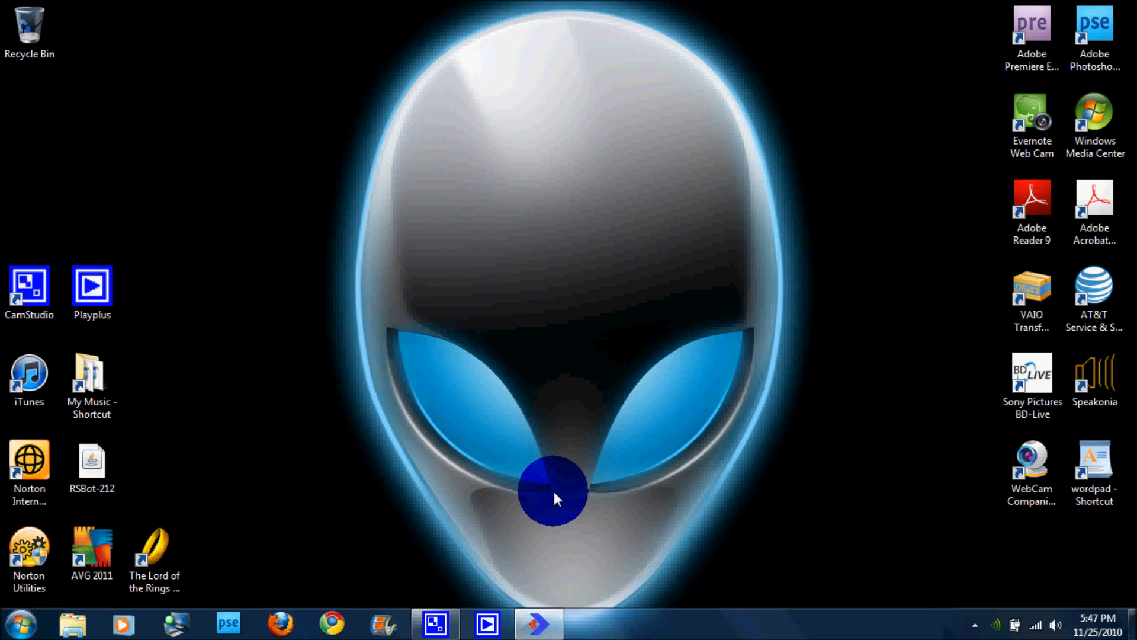
mouse_move(587, 496)
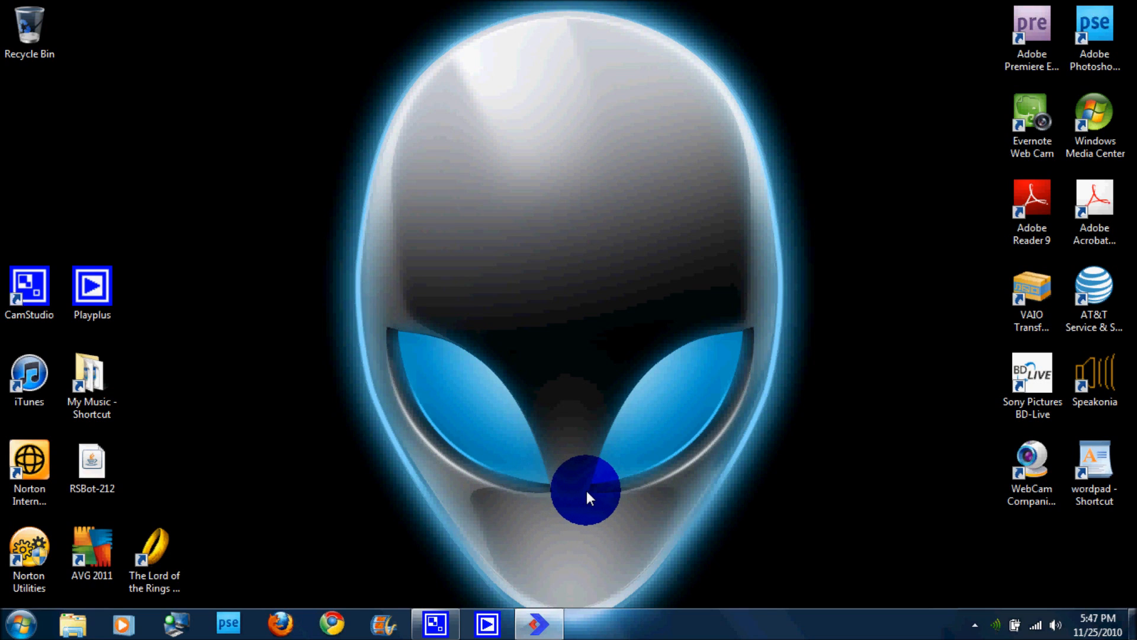